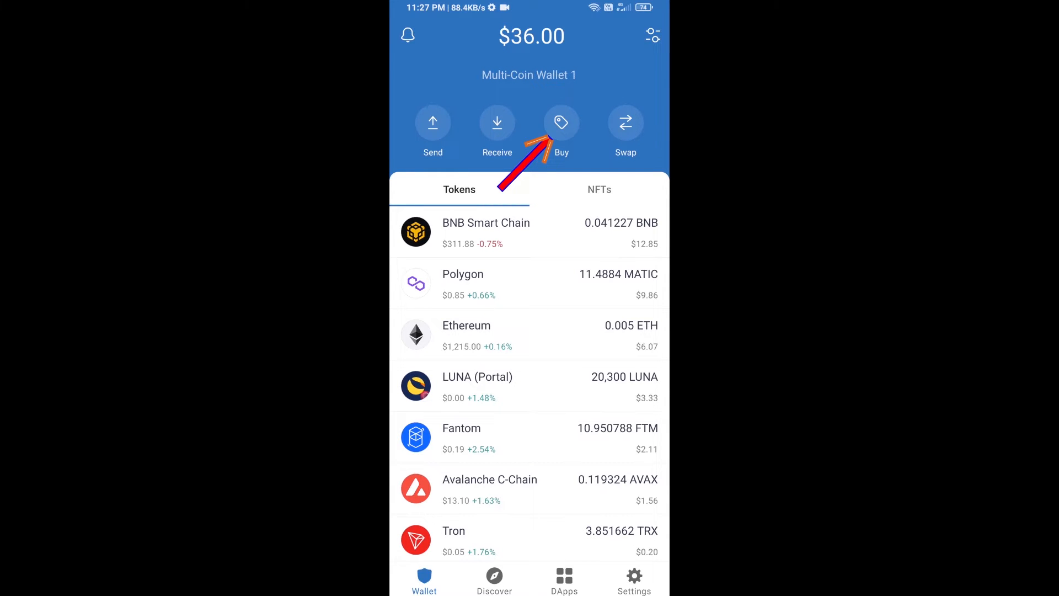
Step: Look up BNB Smart Chain on the buy-crypto screen, then leave without buying
left_click(561, 122)
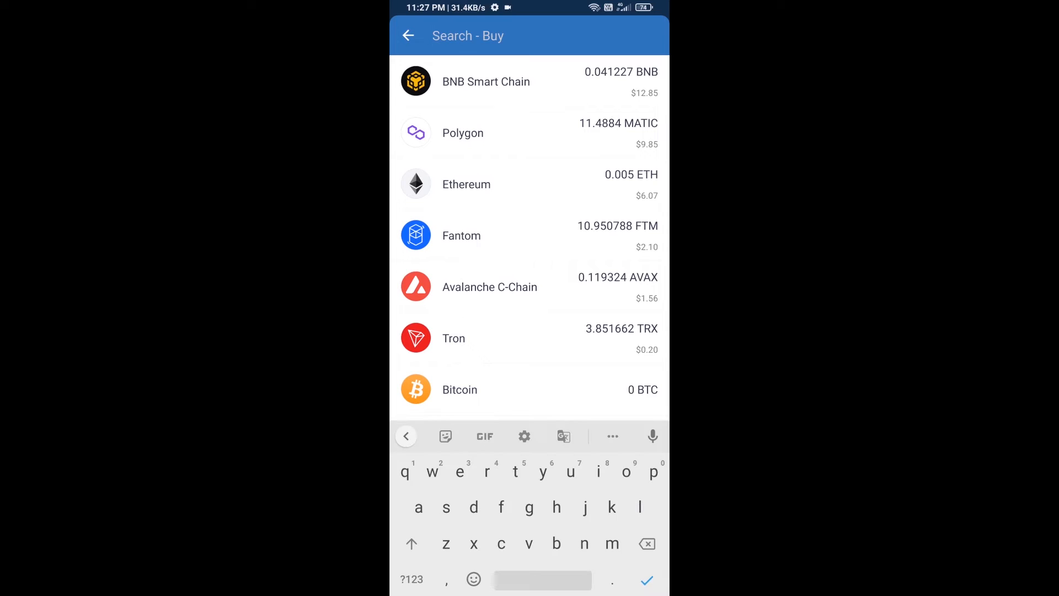
type("bnb")
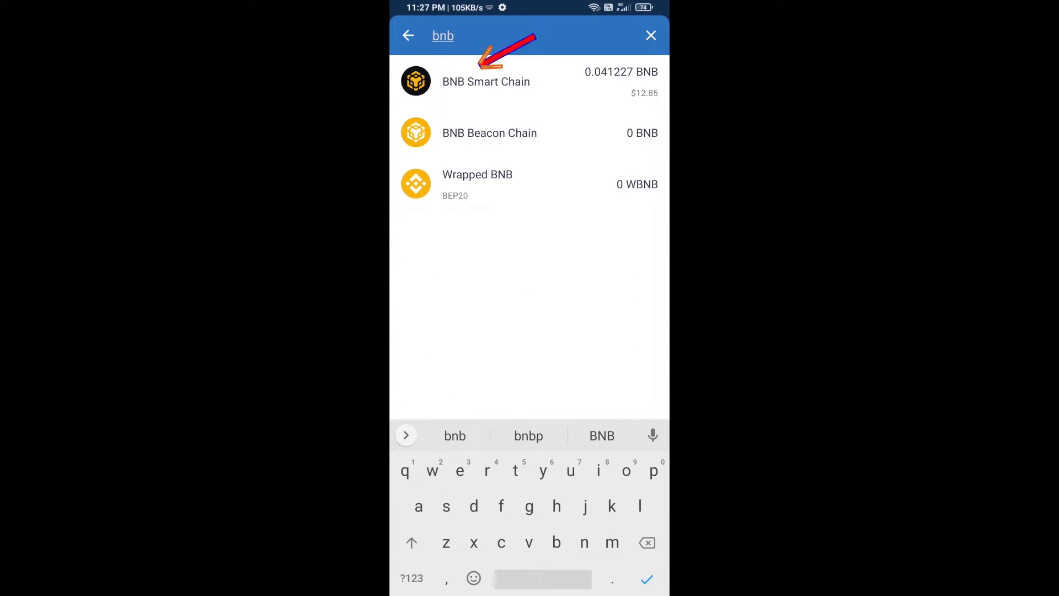
left_click(486, 80)
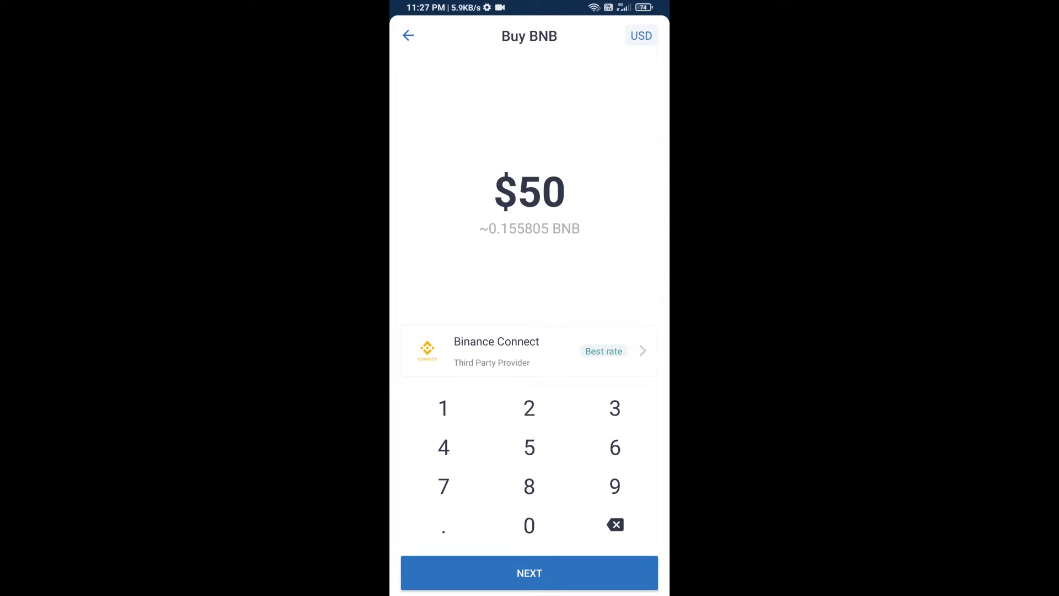
left_click(407, 35)
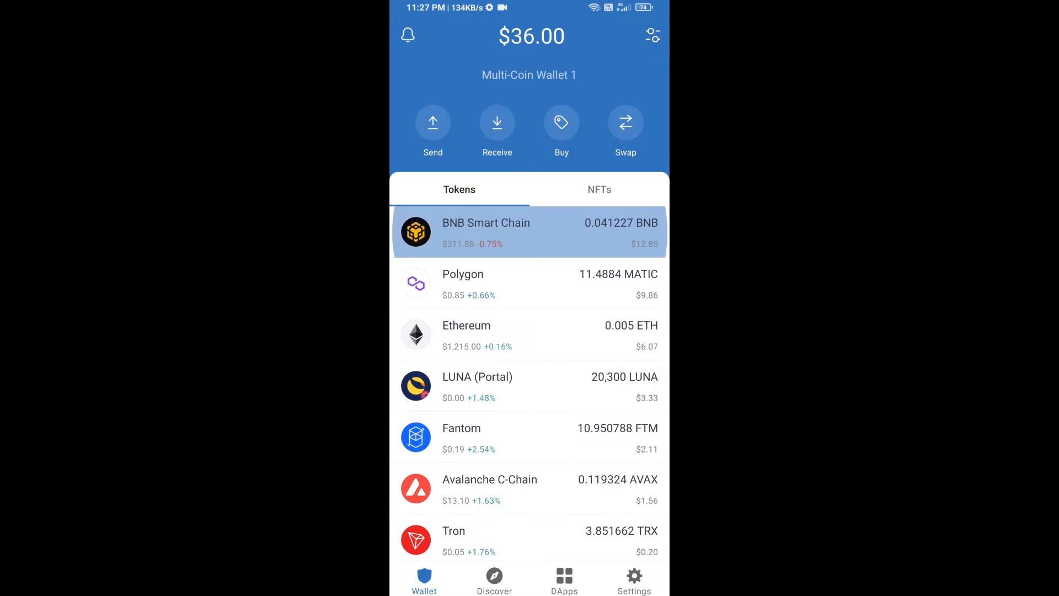
Step: View the BNB Smart Chain receiving address from its coin details, then return to the wallet overview
left_click(529, 231)
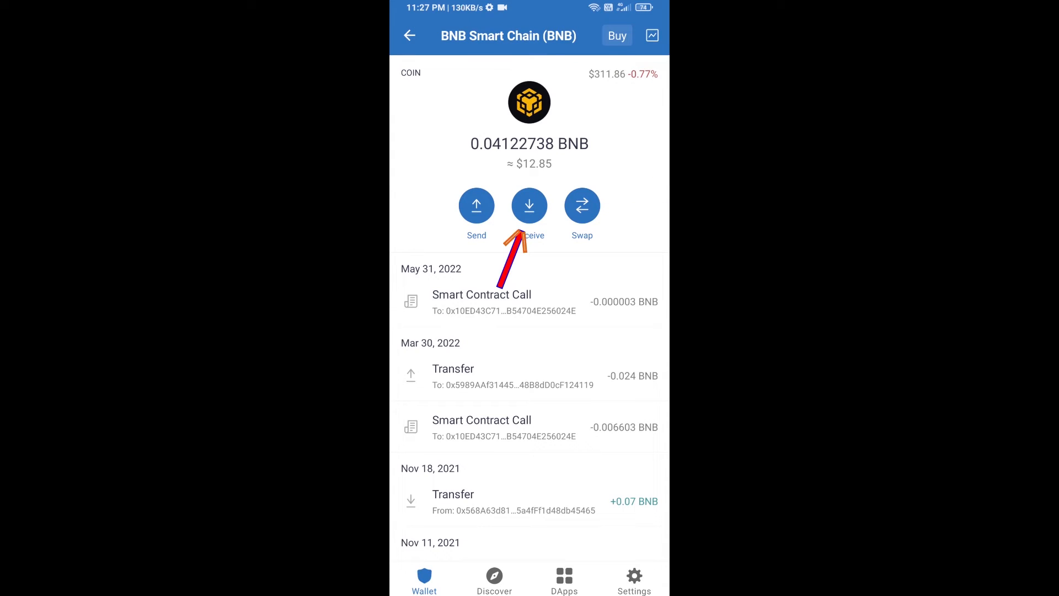
left_click(528, 205)
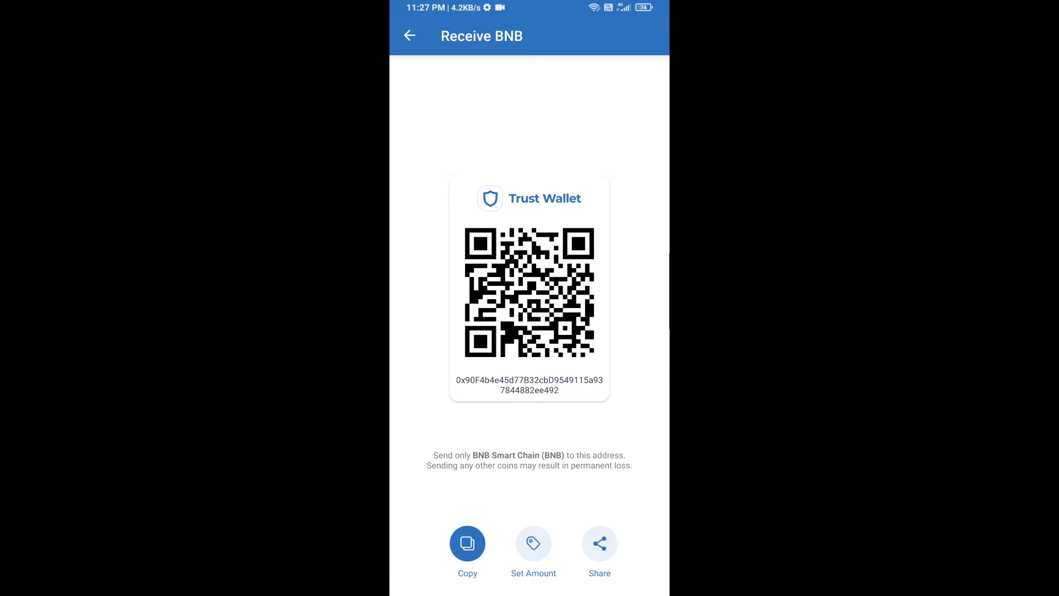
left_click(408, 36)
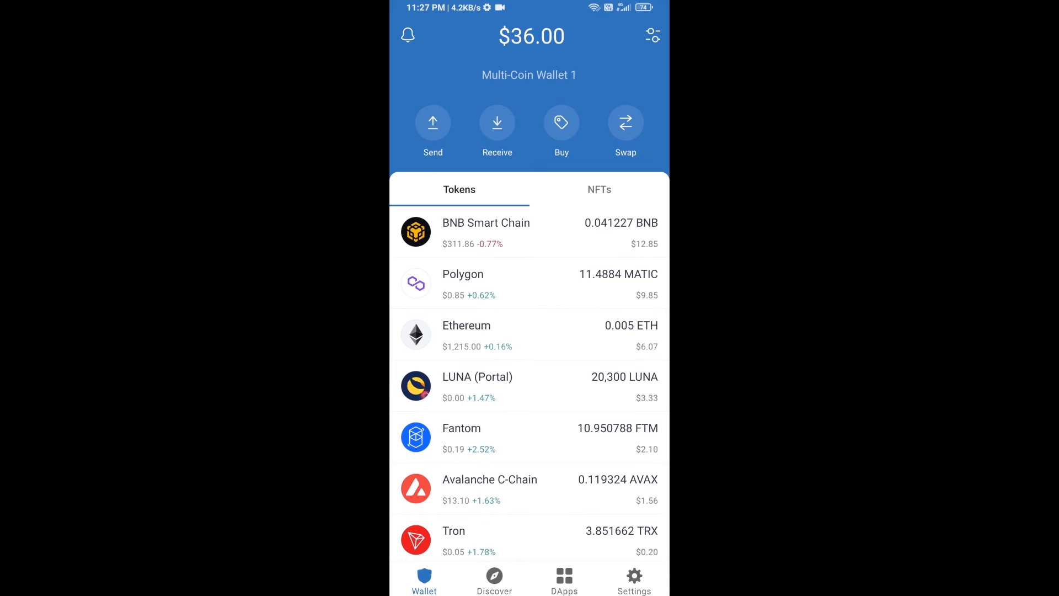
Step: Open PancakeSwap Exchange from the DApps browser history
left_click(564, 579)
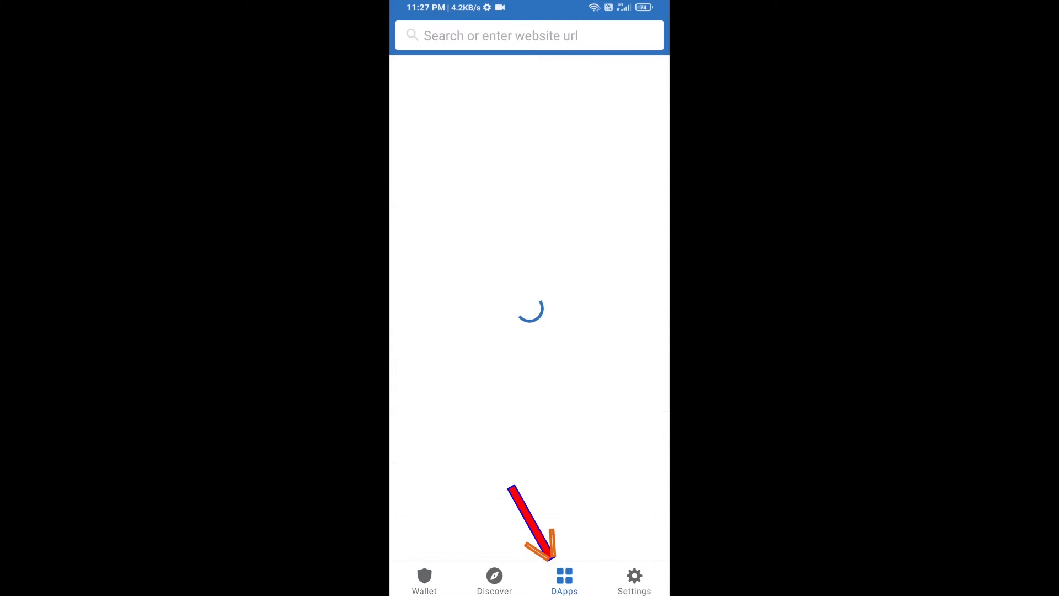
left_click(564, 579)
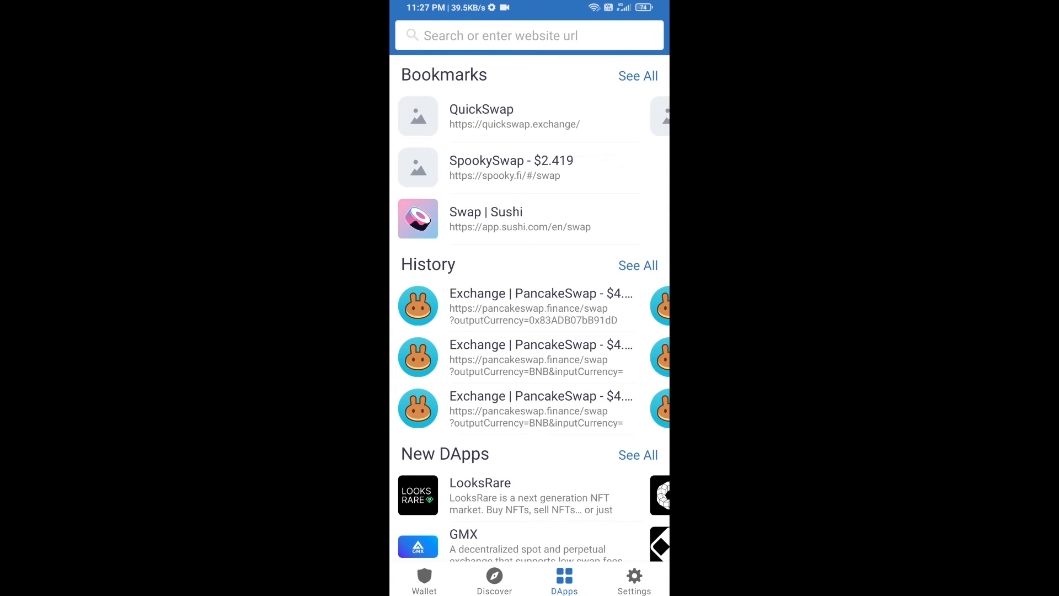
scroll("down", 3)
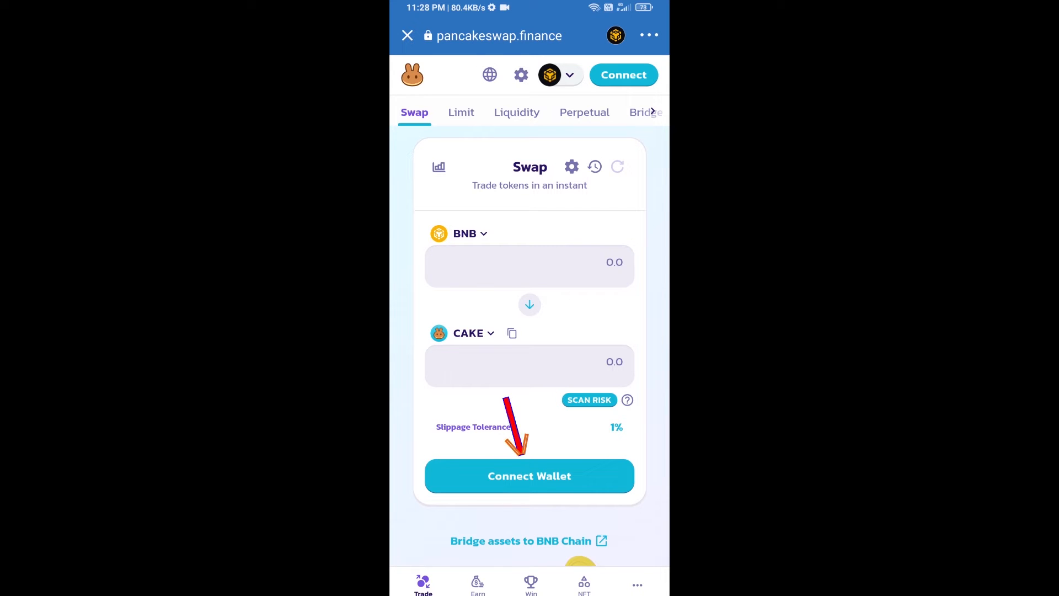
Step: Connect PancakeSwap to Trust Wallet and copy the NGA Tiger contract address
left_click(528, 475)
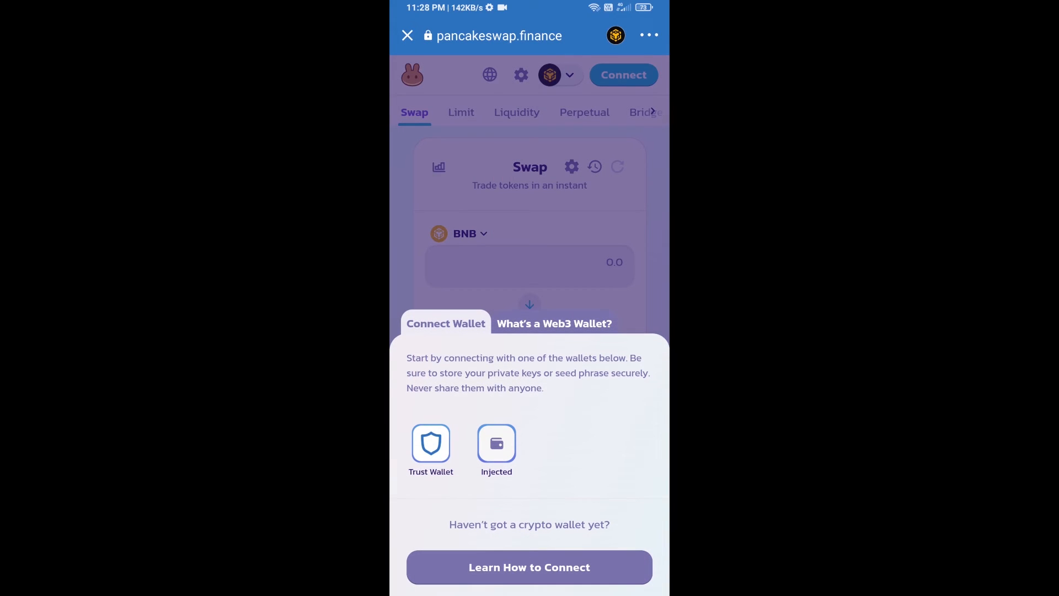
left_click(431, 445)
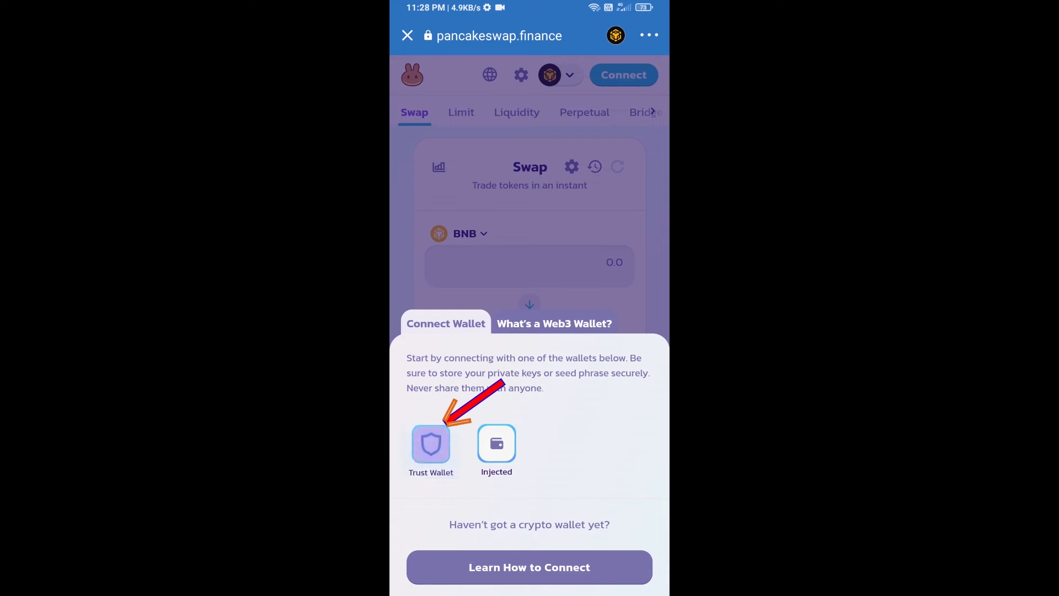
left_click(431, 445)
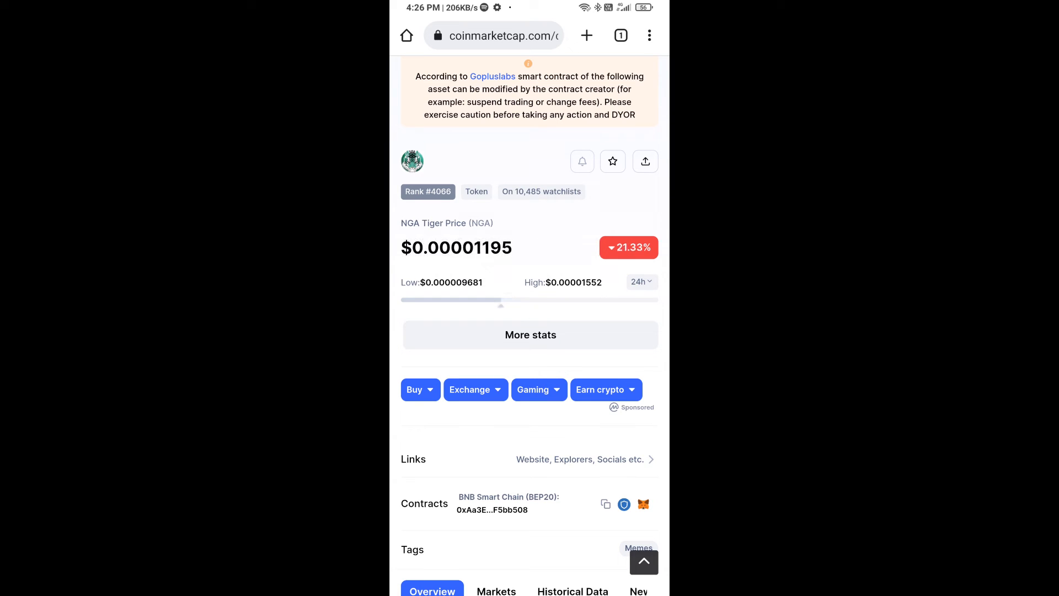
left_click(606, 504)
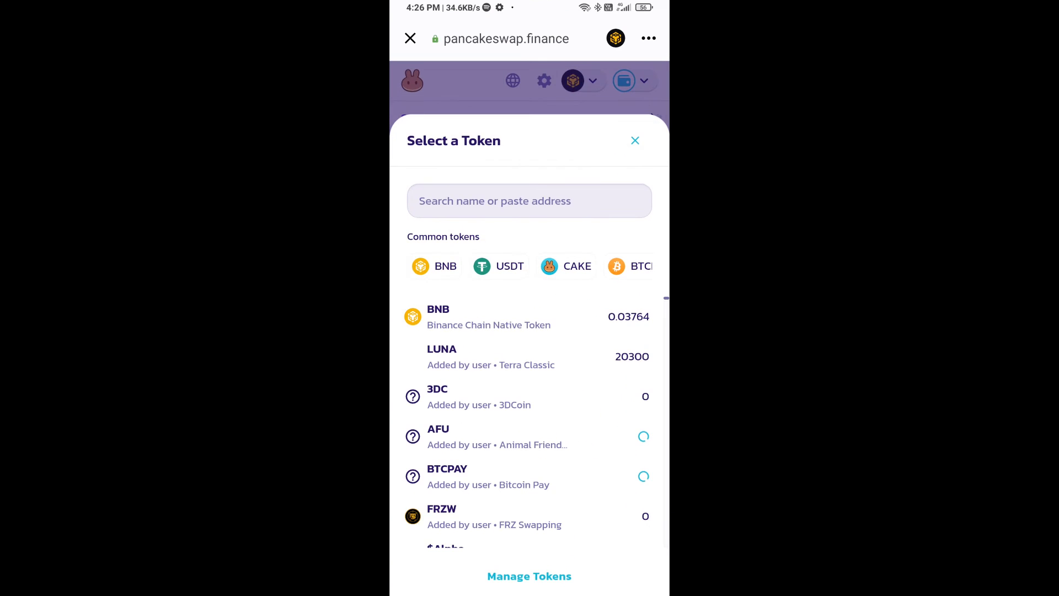
Step: Import the NGATiger token from its pasted contract address, acknowledging the risk warning, as the swap output
left_click(528, 201)
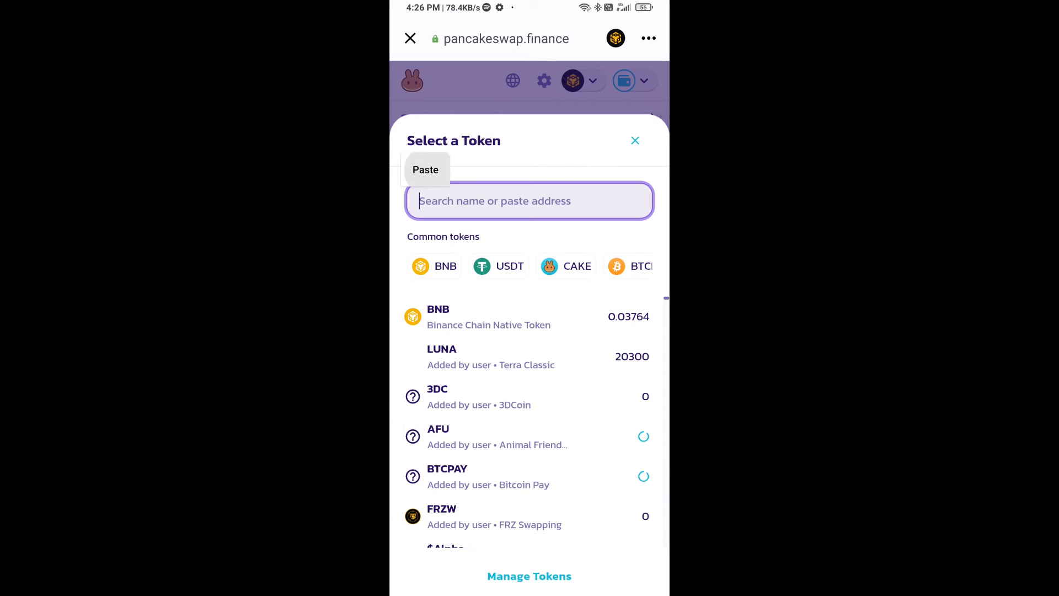
left_click(424, 170)
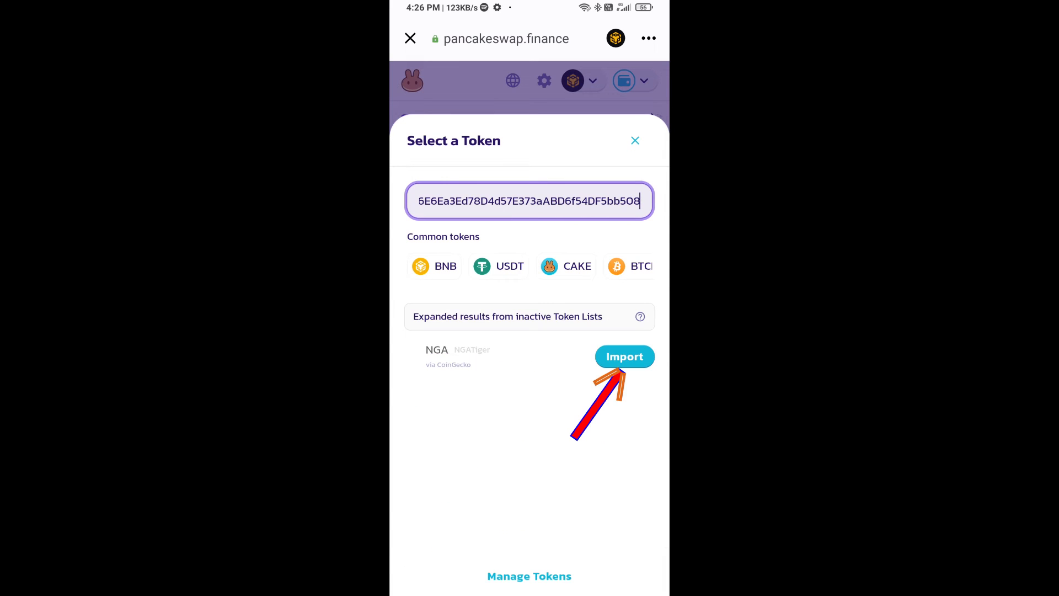
left_click(624, 357)
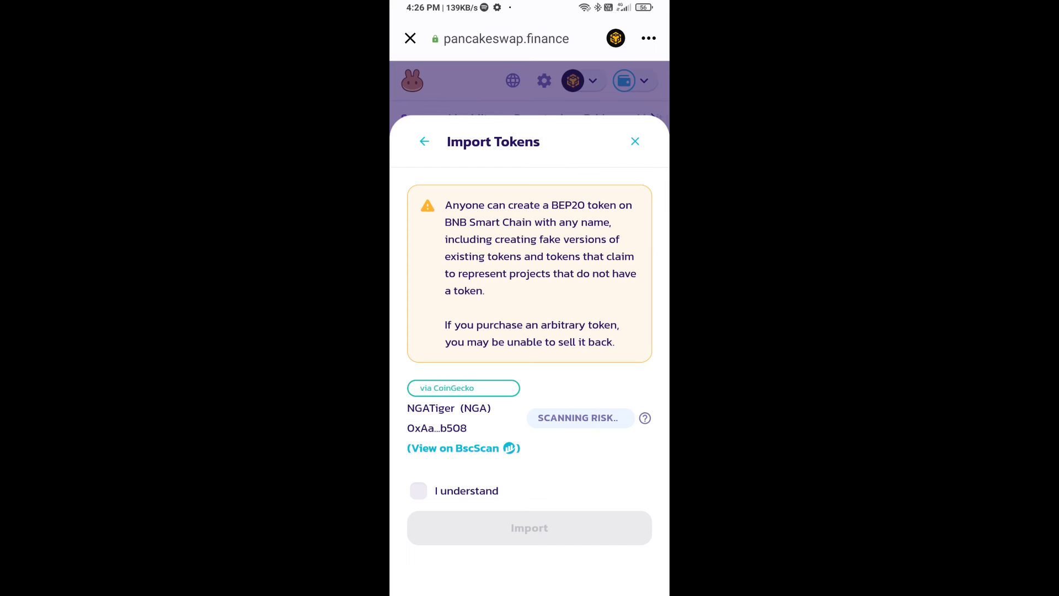
left_click(417, 490)
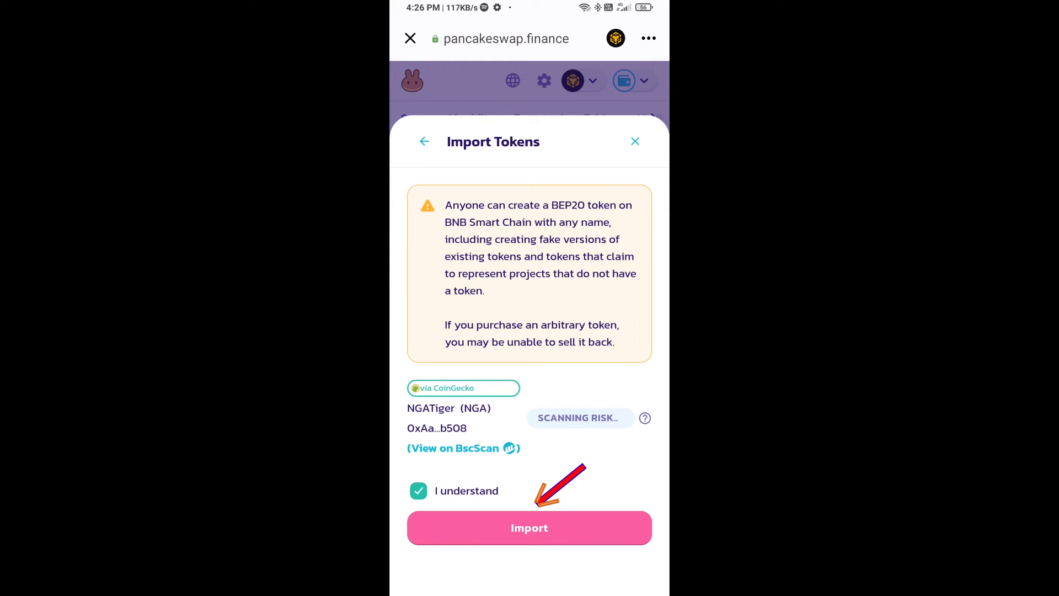
left_click(530, 528)
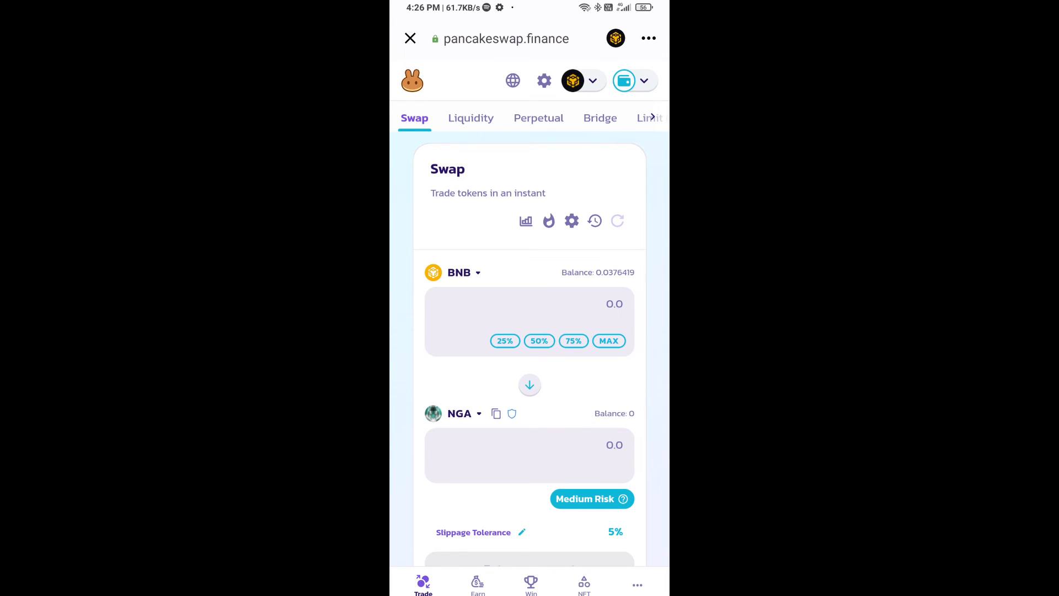
Step: Set the swap's custom slippage tolerance to 15% in Settings
left_click(570, 220)
type("1")
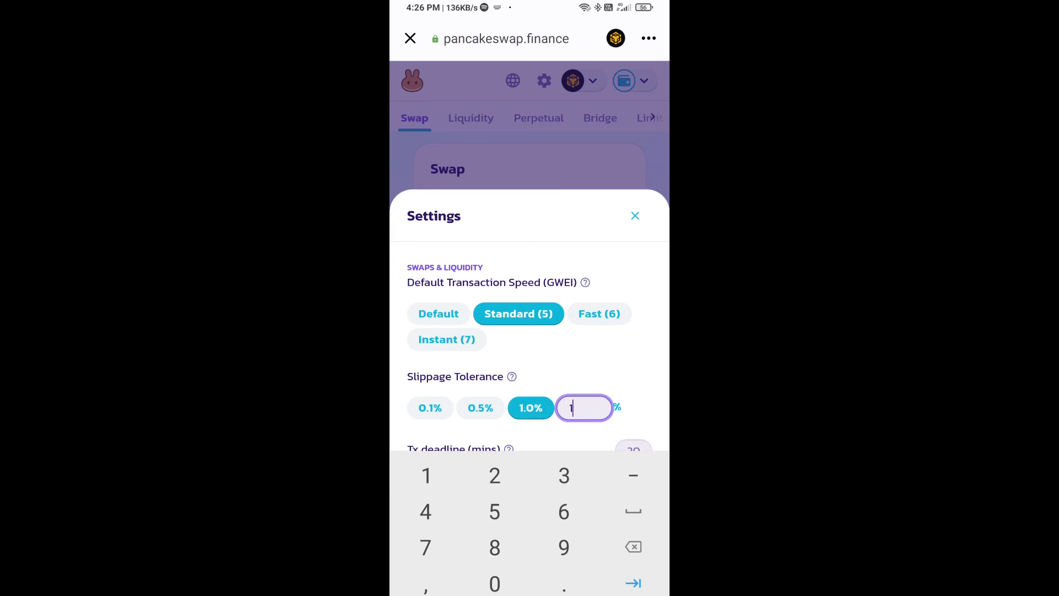
type("5")
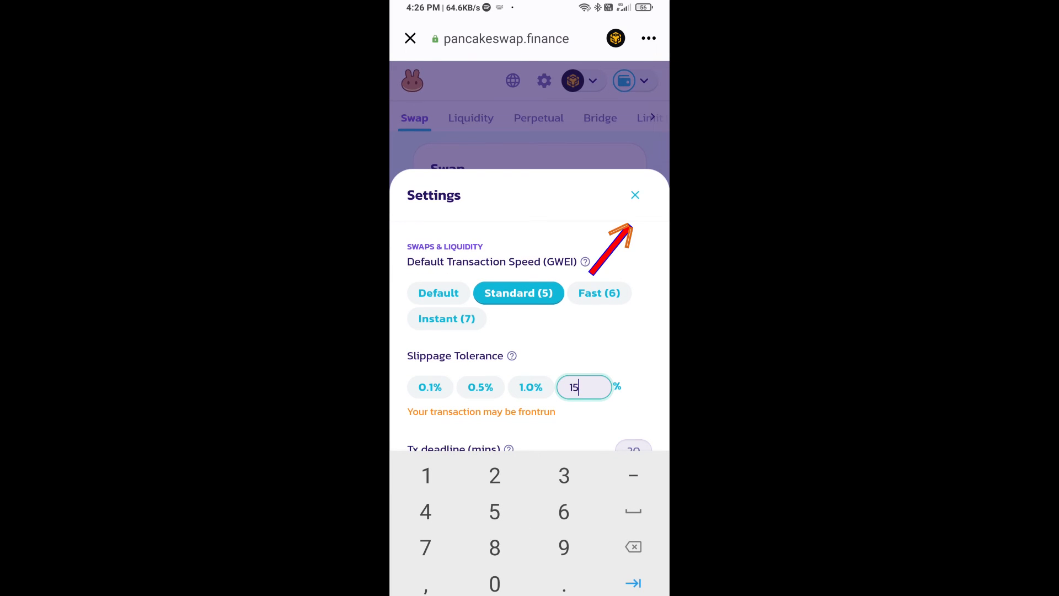
left_click(634, 194)
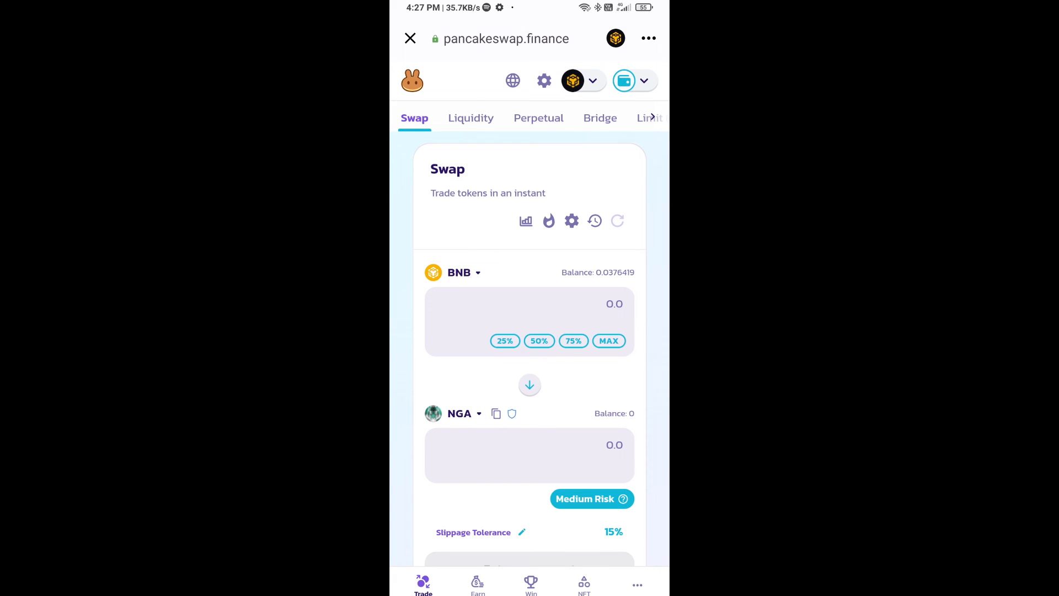
Step: Enter 100 NGA to receive (about 0.0000036272 BNB) and start the swap
left_click(528, 445)
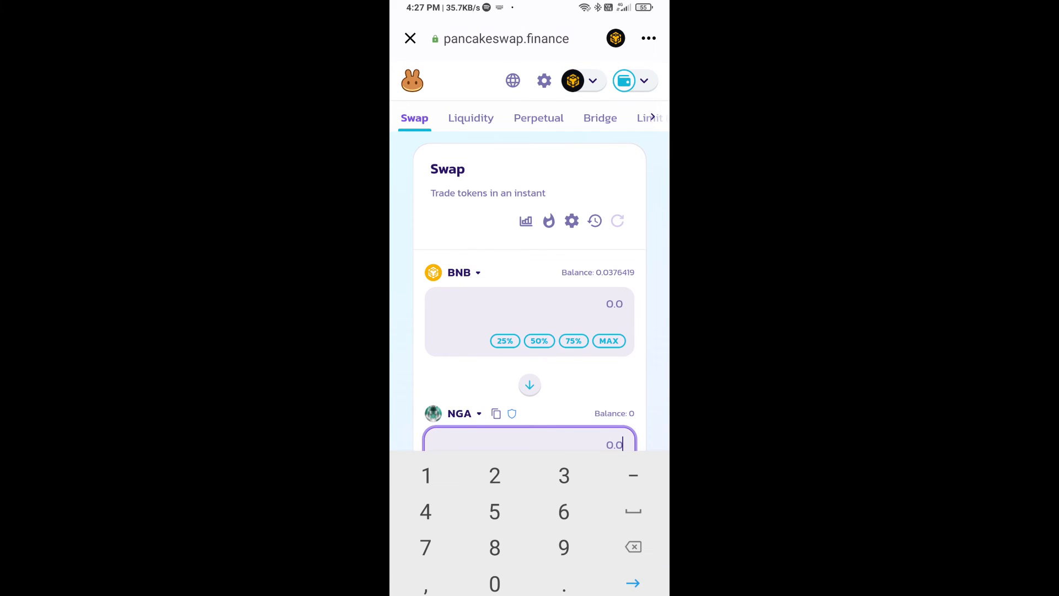
type("100")
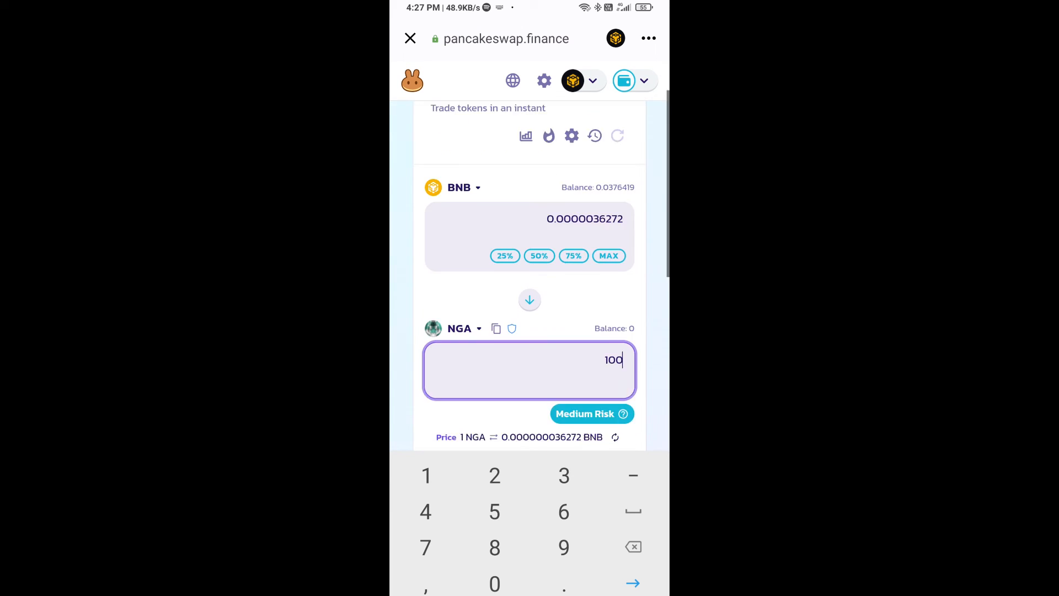
scroll("down", 3)
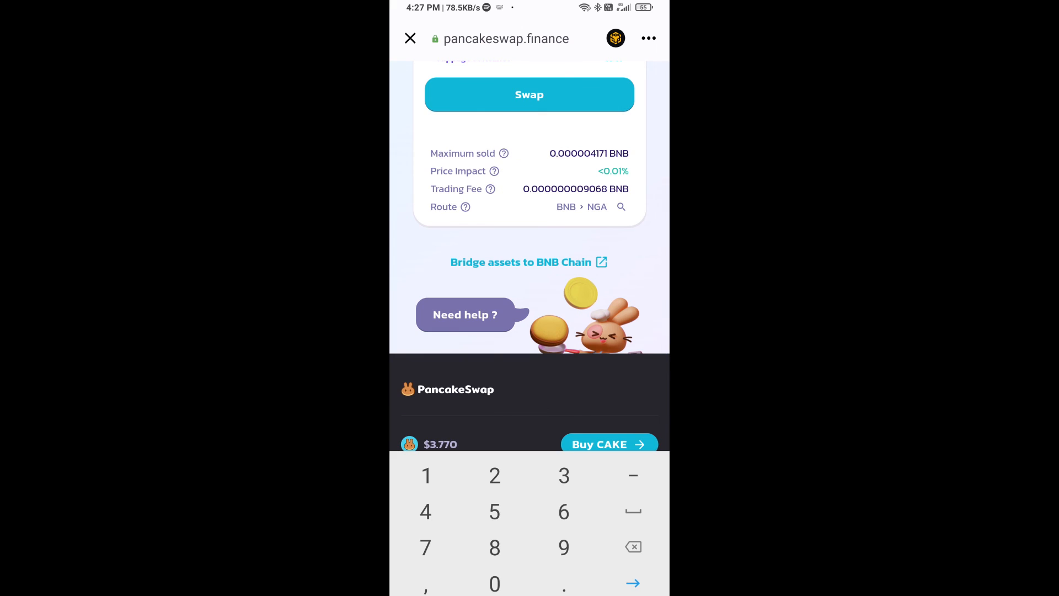
left_click(530, 95)
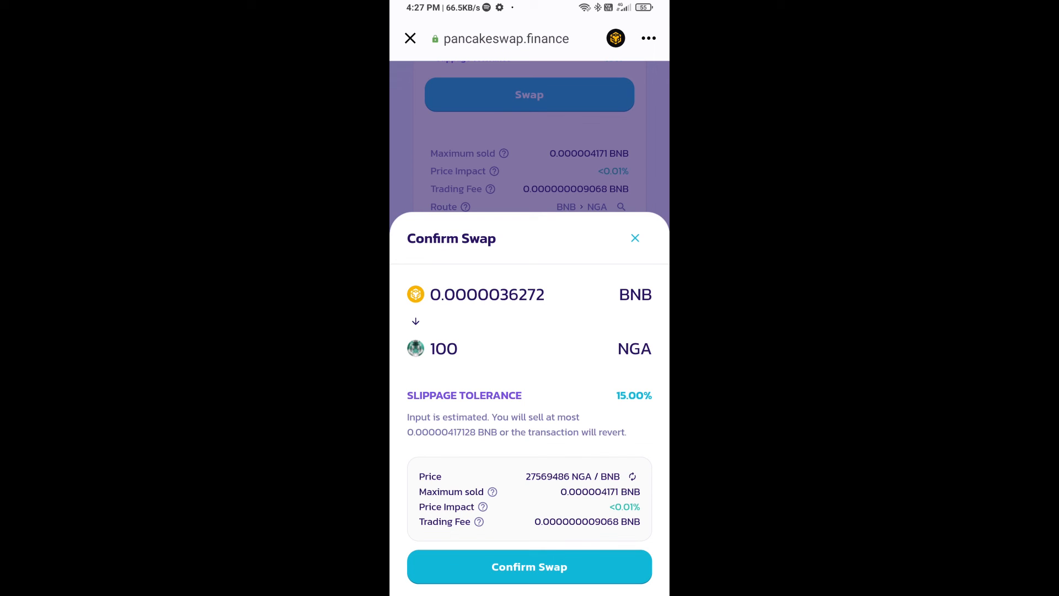
Step: Confirm the BNB-to-NGA swap and approve the transaction in Trust Wallet
left_click(528, 566)
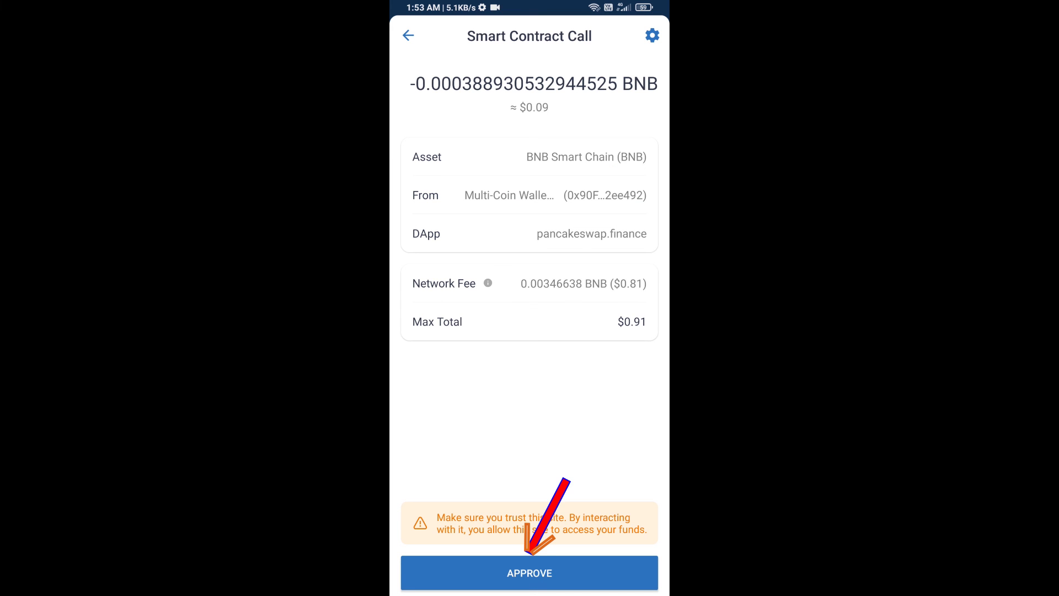
left_click(528, 573)
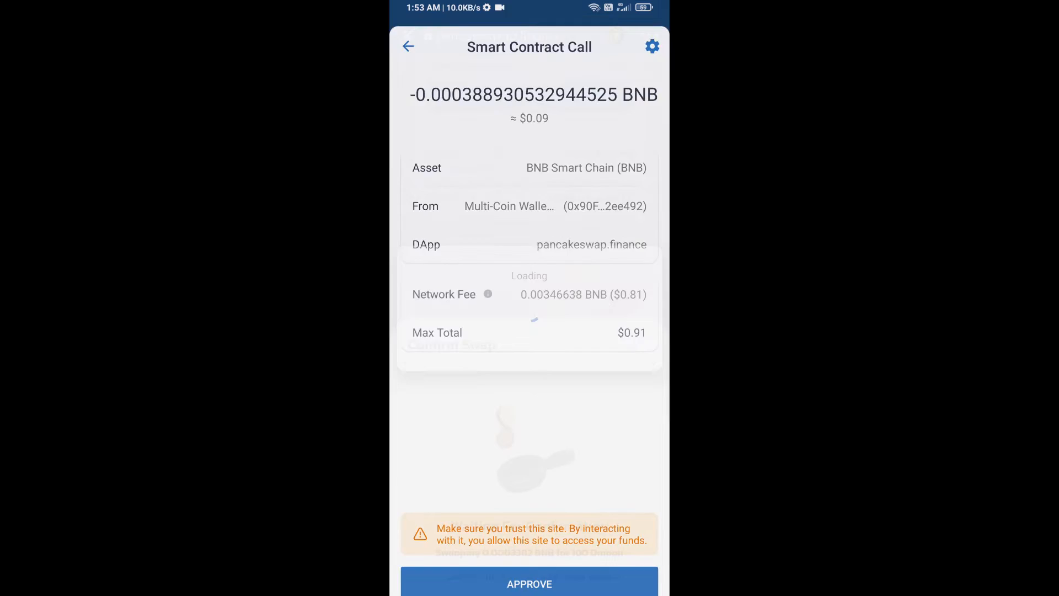
left_click(529, 582)
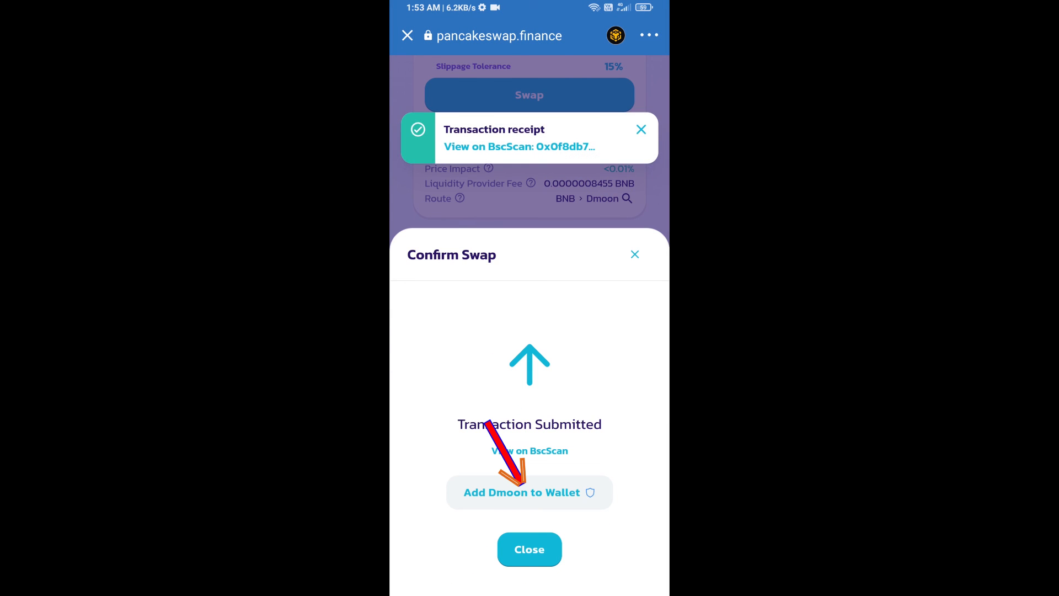
Step: Add the bought NGA Tiger token to the wallet and accept enabling it
left_click(521, 492)
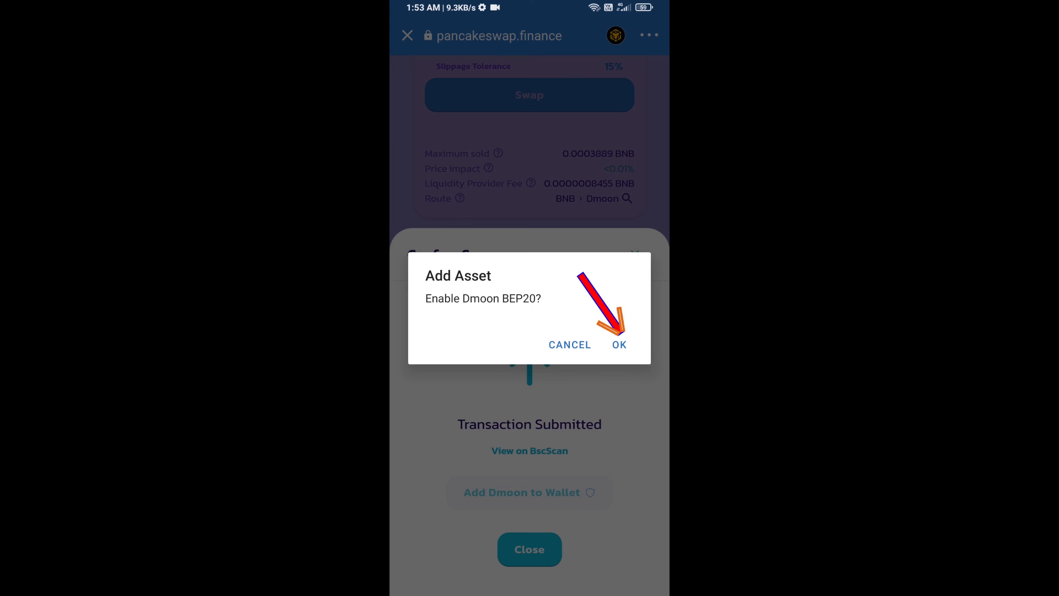
left_click(619, 345)
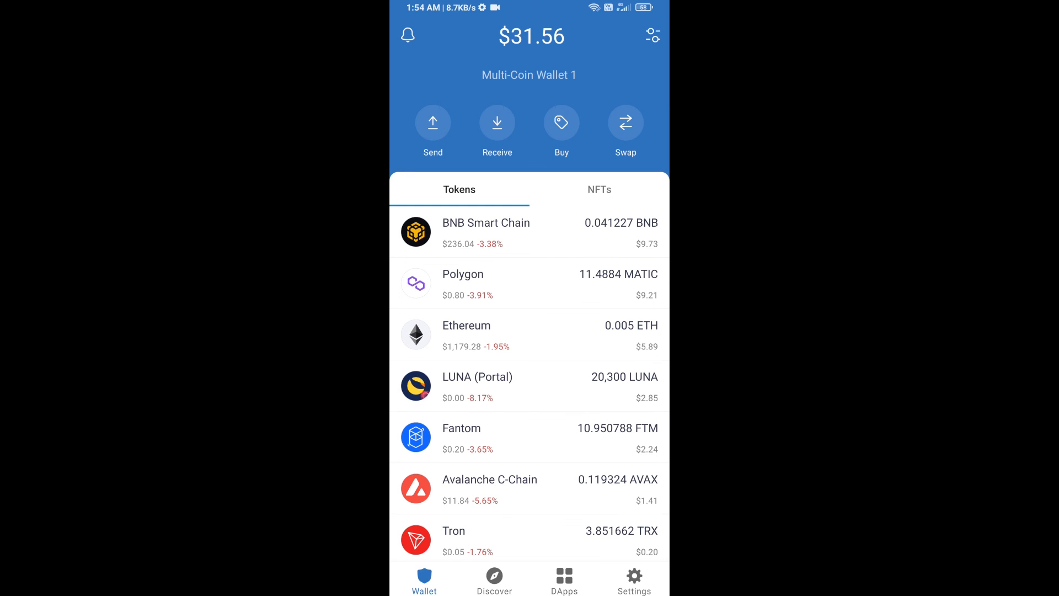